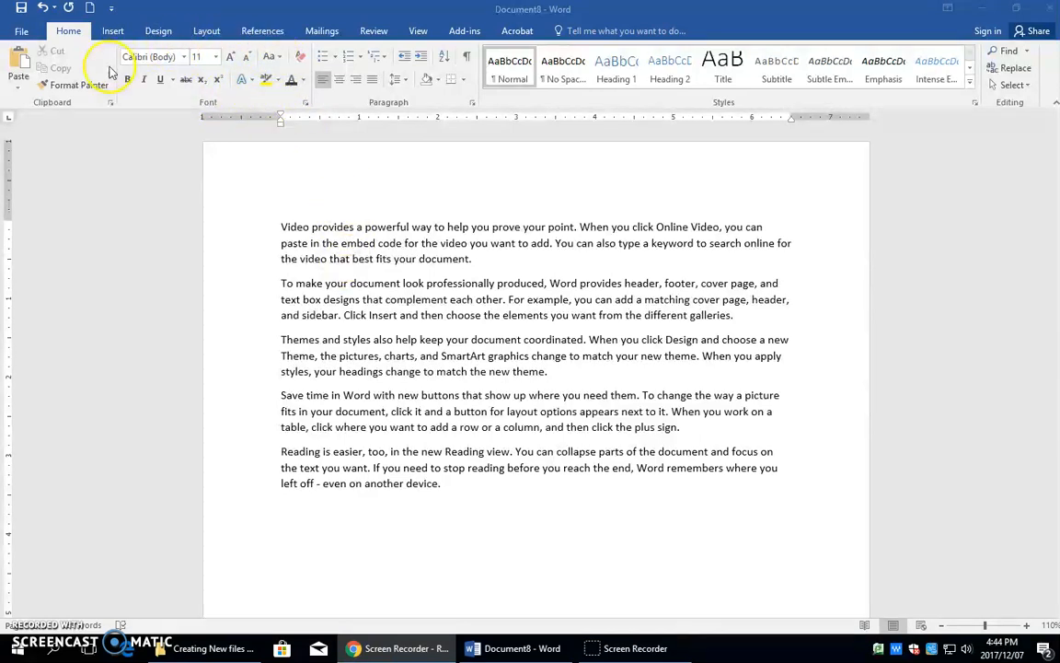
mouse_move(298, 195)
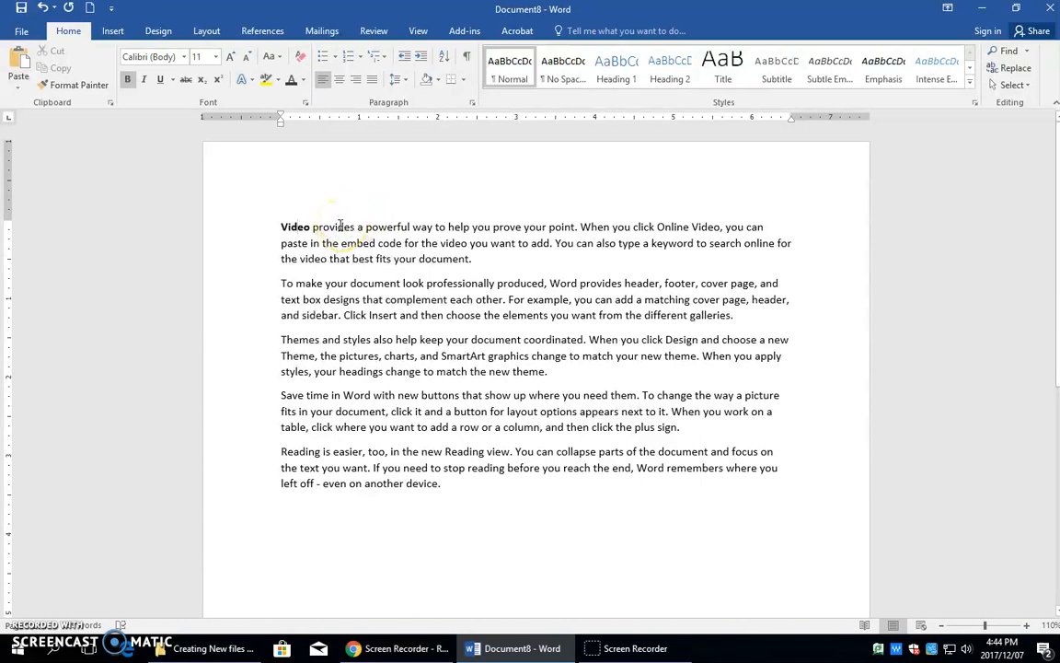
Make 'Video' bold and 'provides a powerful' italic in the first sentence
left_click(143, 79)
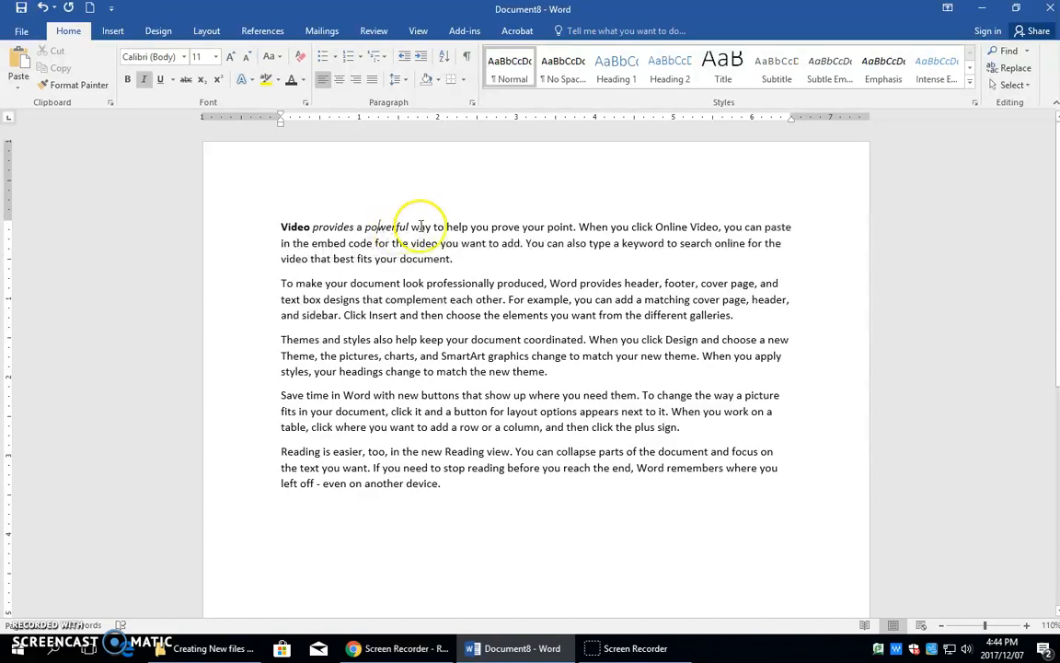
mouse_move(420, 227)
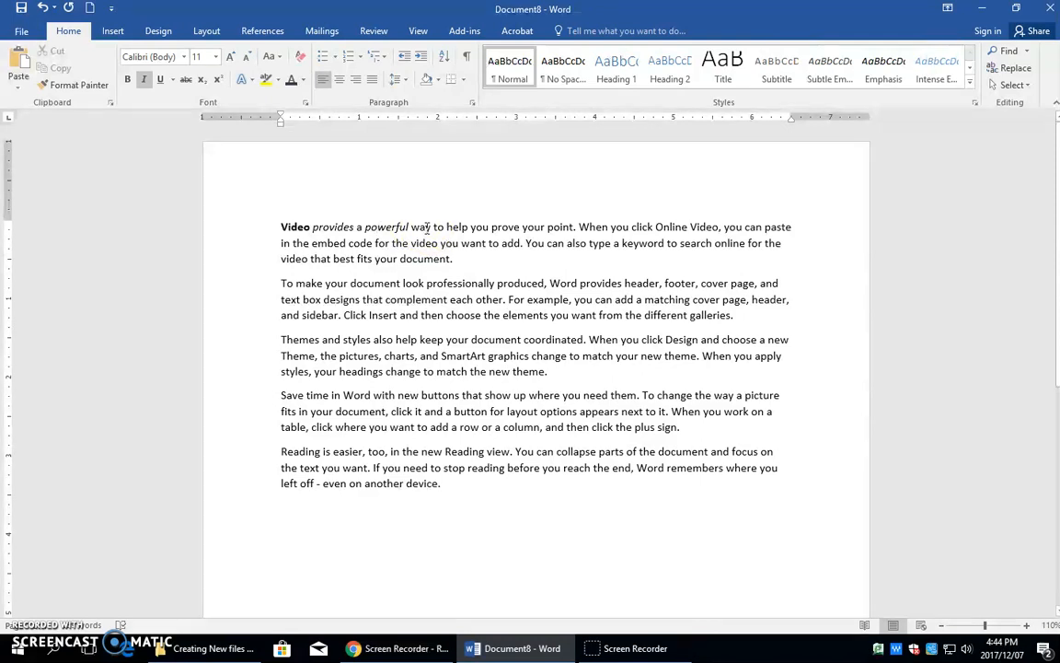
Set 'prove your point' in Times New Roman and enlarge it two size steps
double_click(506, 226)
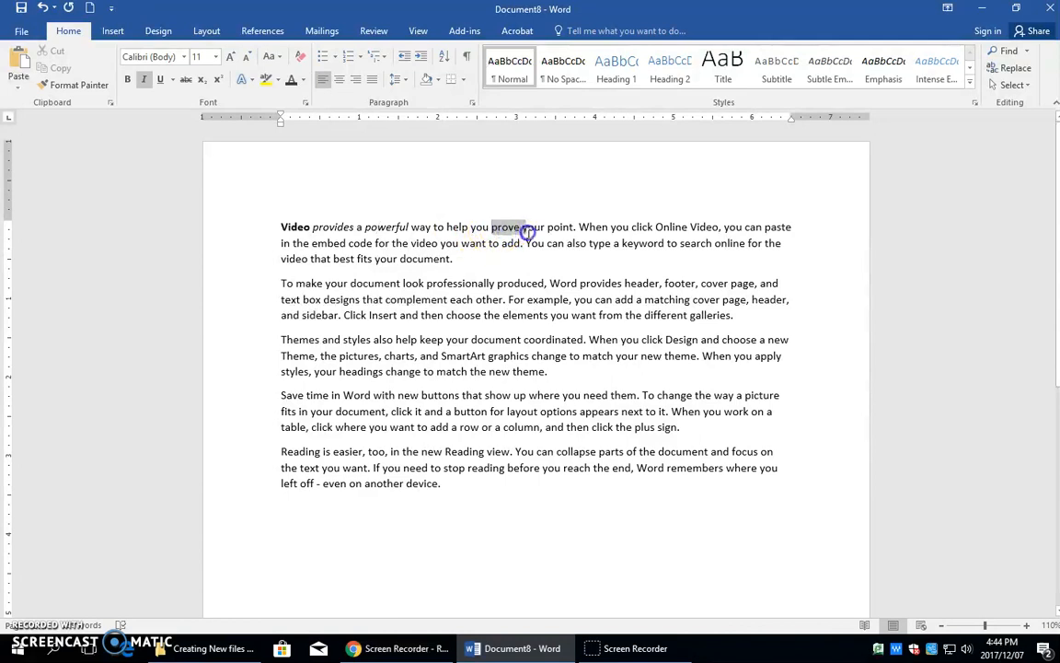
left_click_drag(526, 231, 572, 228)
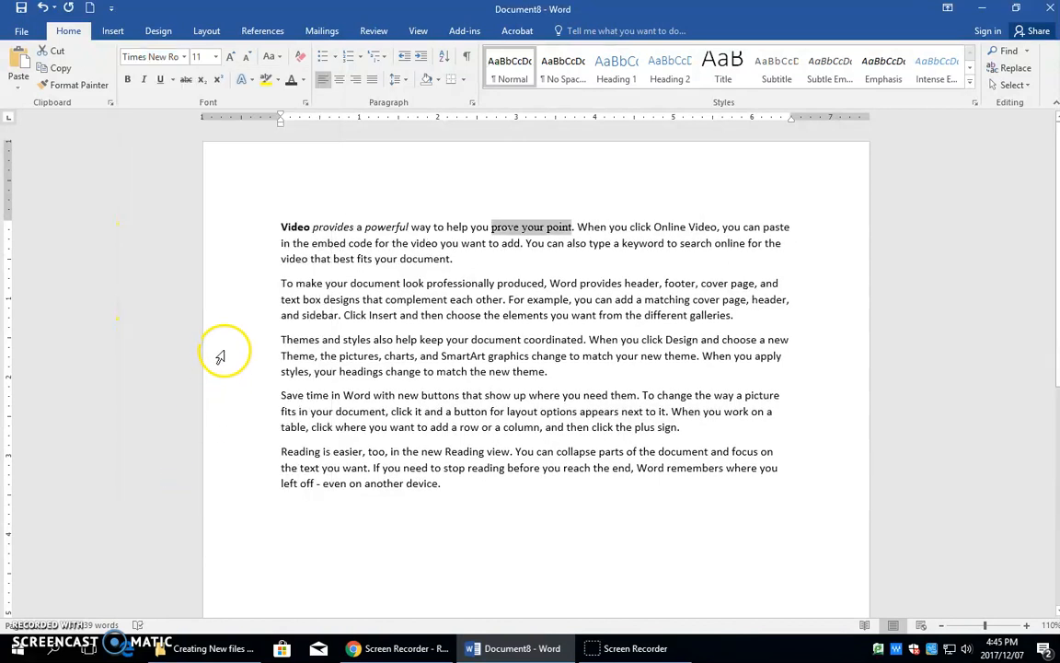
double_click(530, 227)
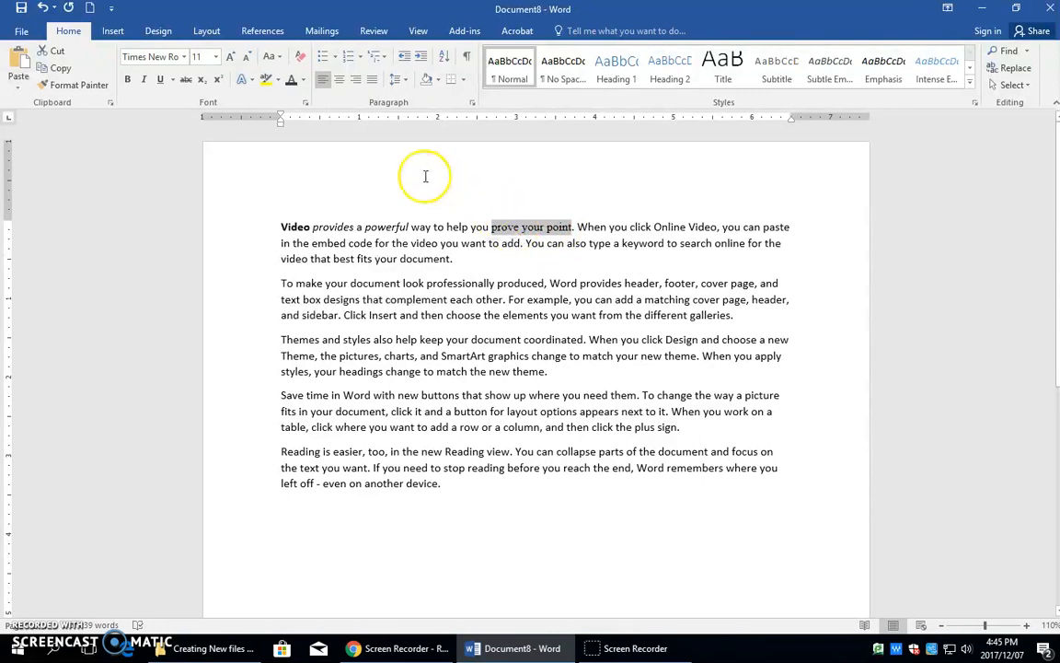
left_click(217, 57)
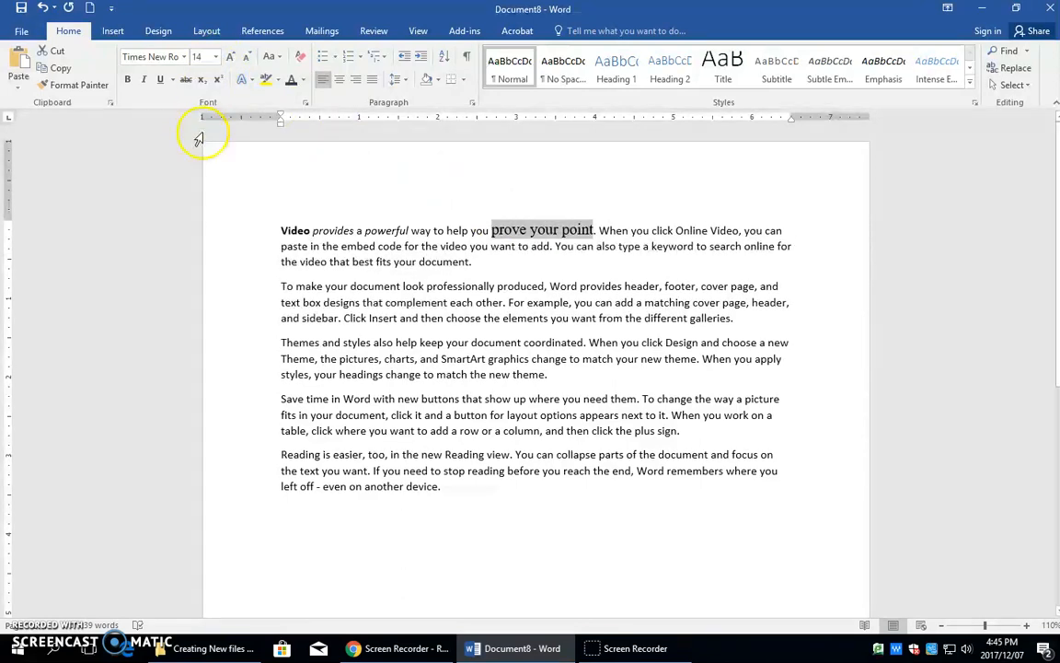
left_click(217, 55)
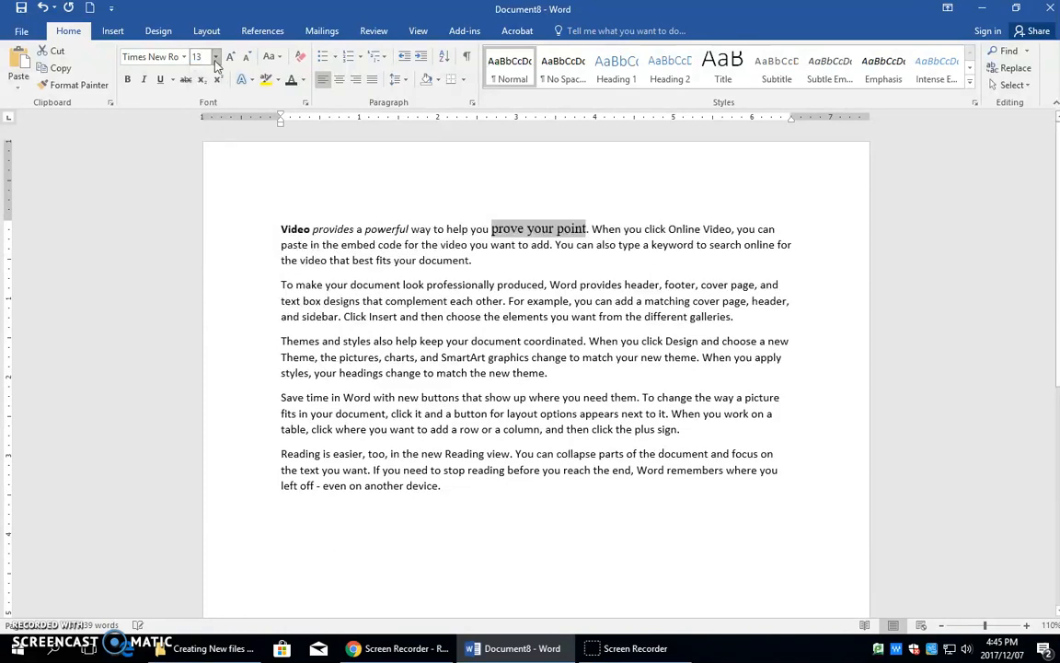
mouse_move(199, 56)
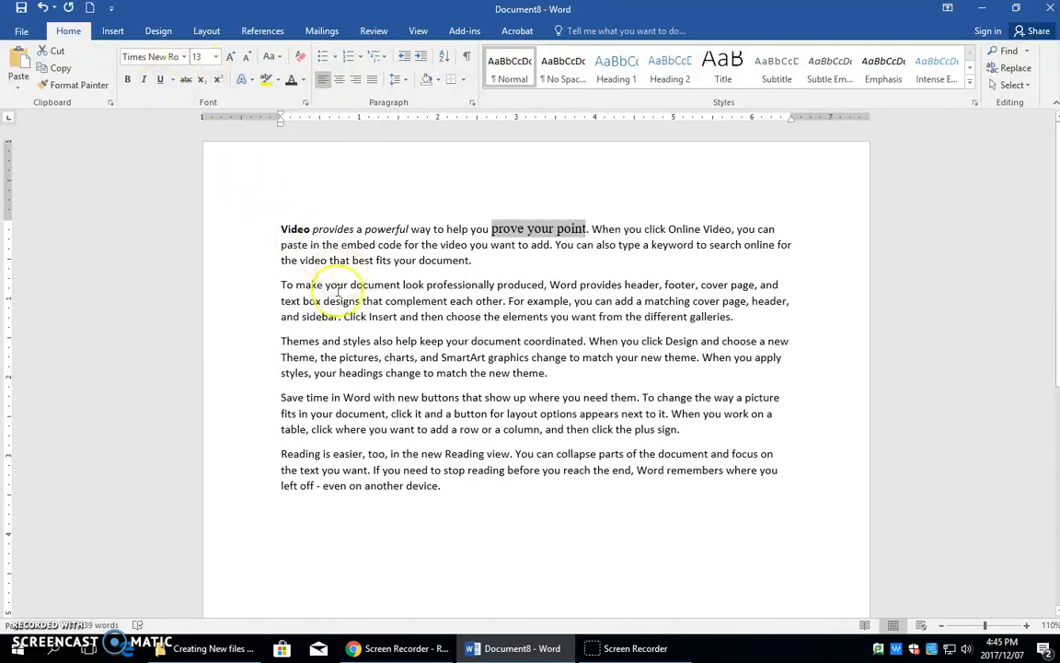
mouse_move(257, 290)
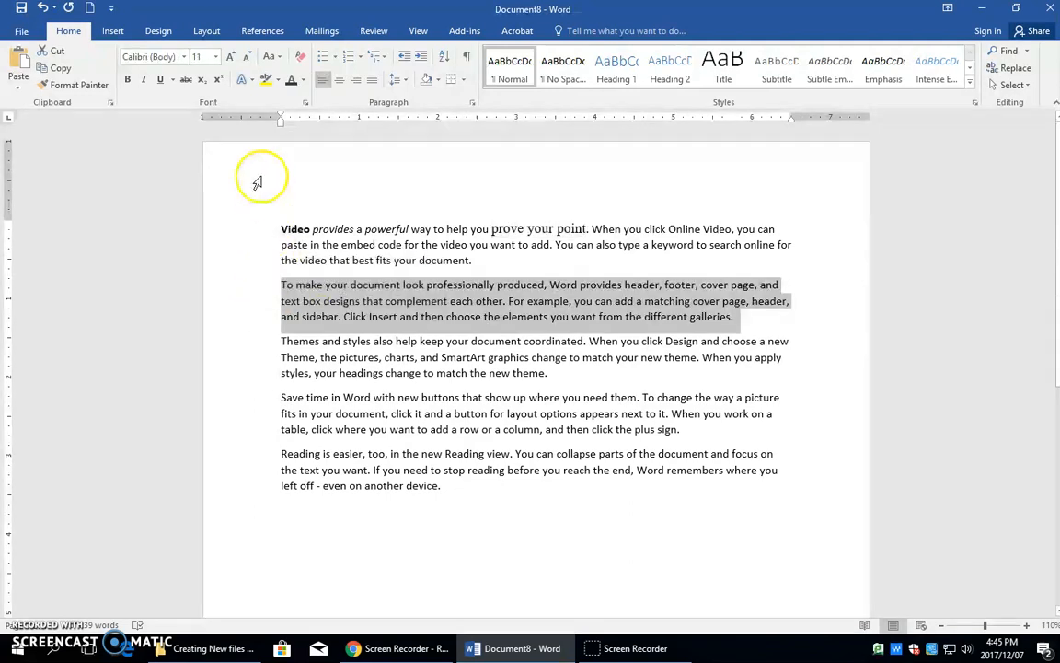
mouse_move(230, 55)
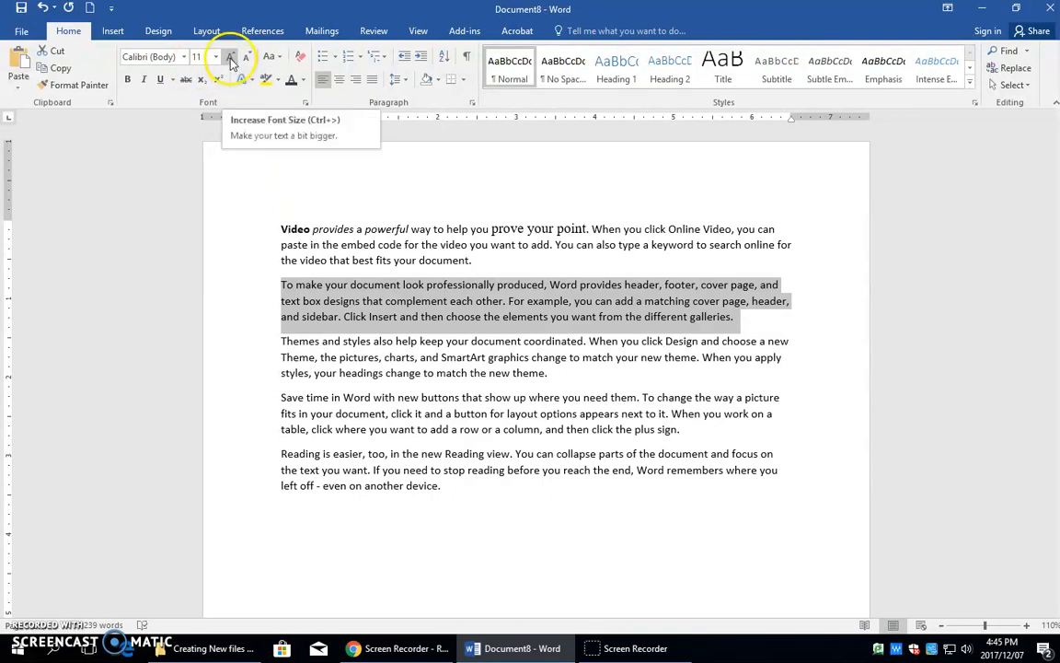
Grow the second paragraph's font to about 24 point with repeated Increase Font Size
left_click(232, 56)
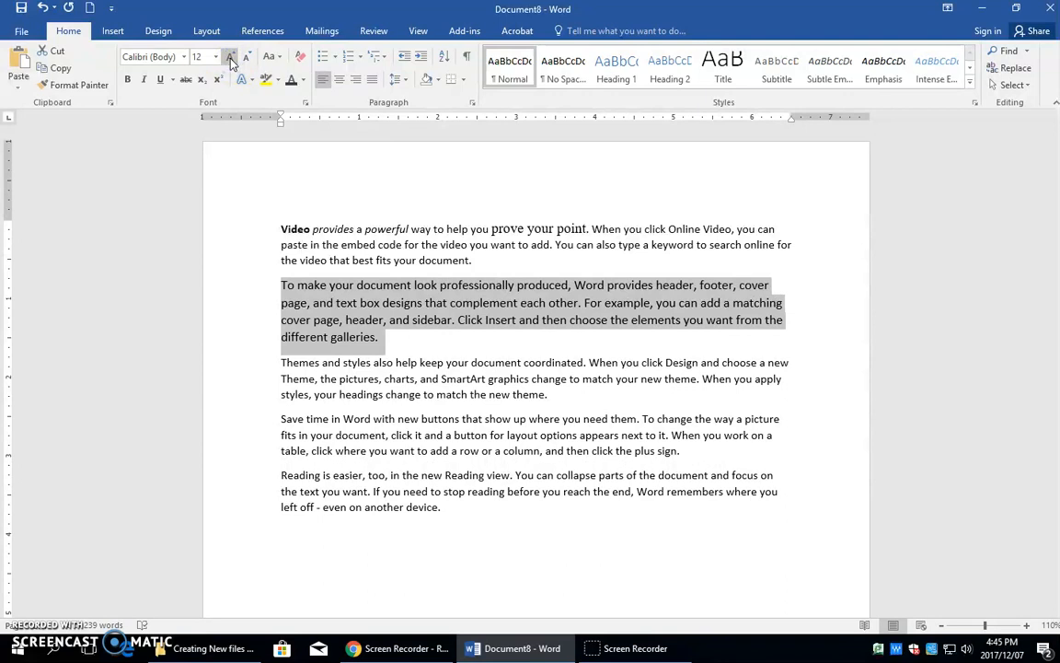
left_click(230, 55)
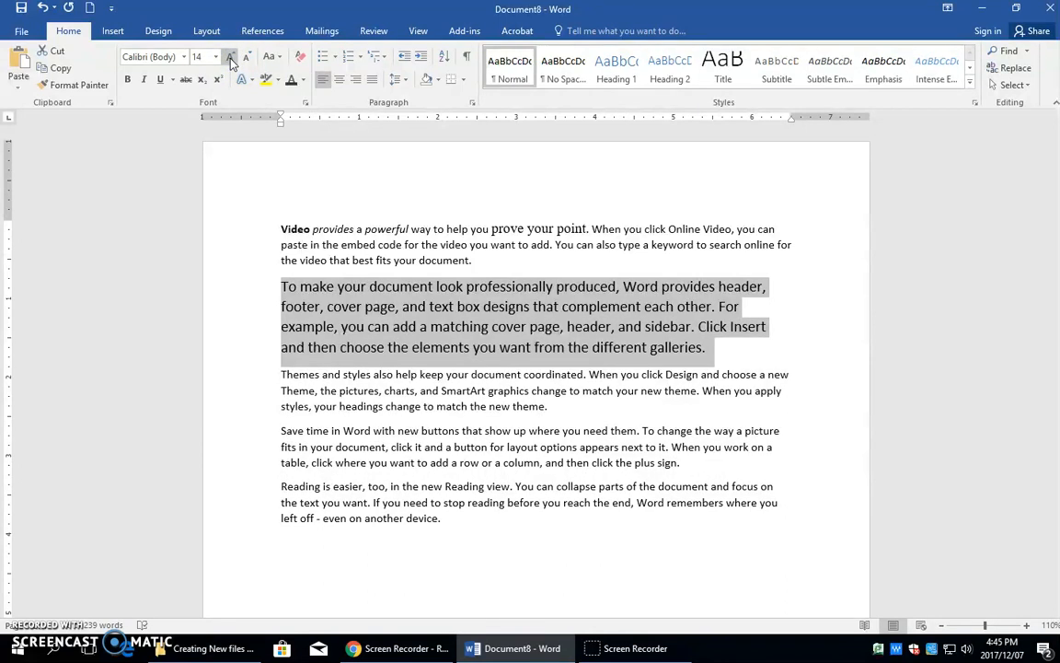
left_click(230, 57)
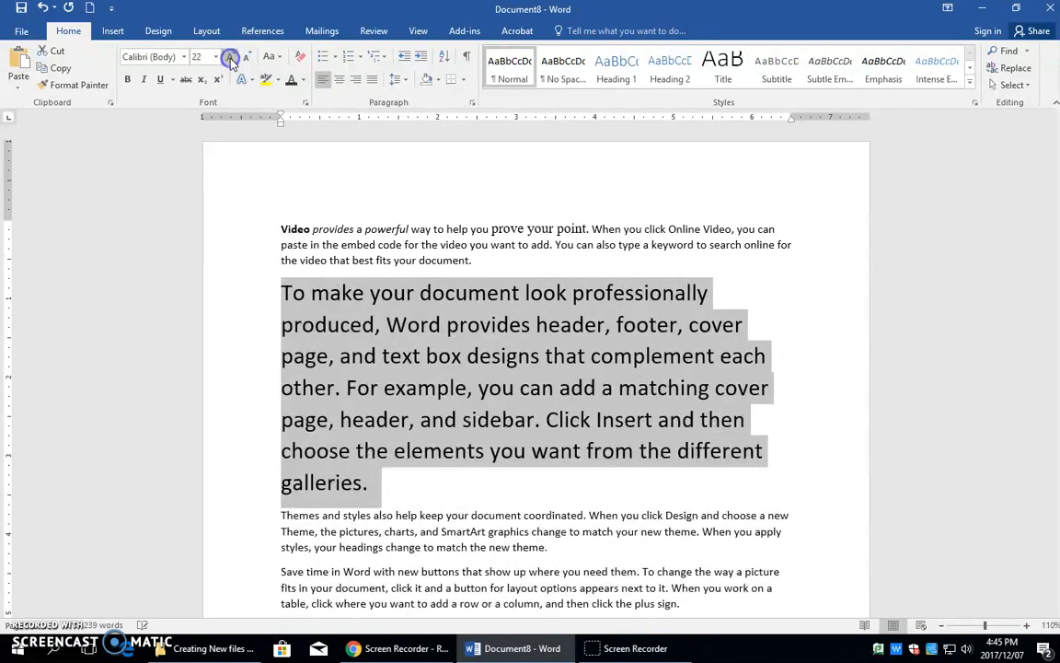
left_click(230, 55)
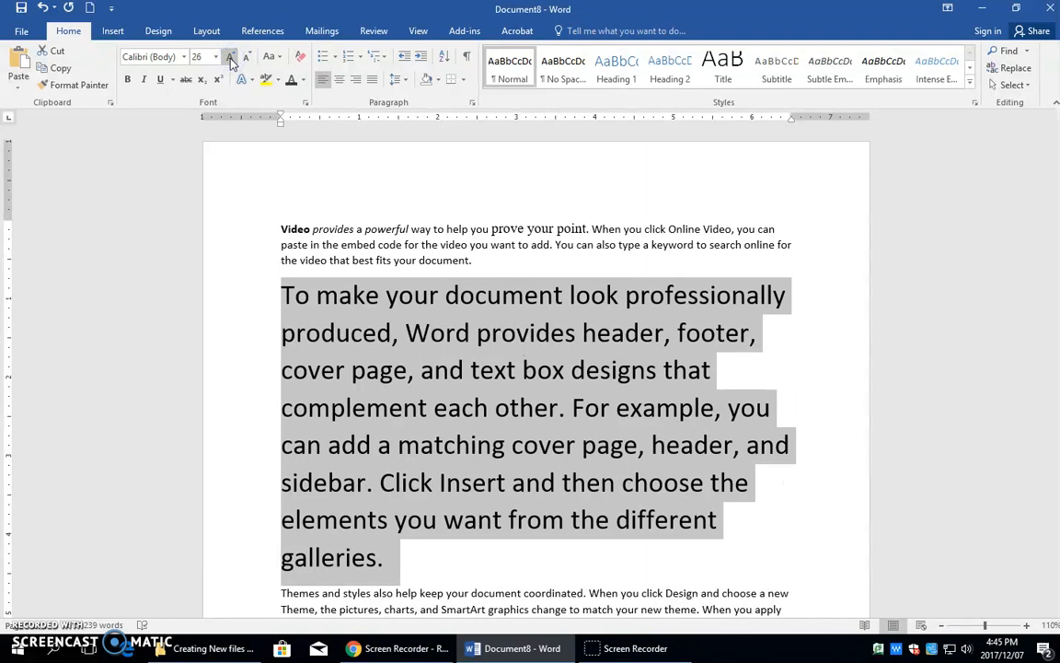
left_click(230, 56)
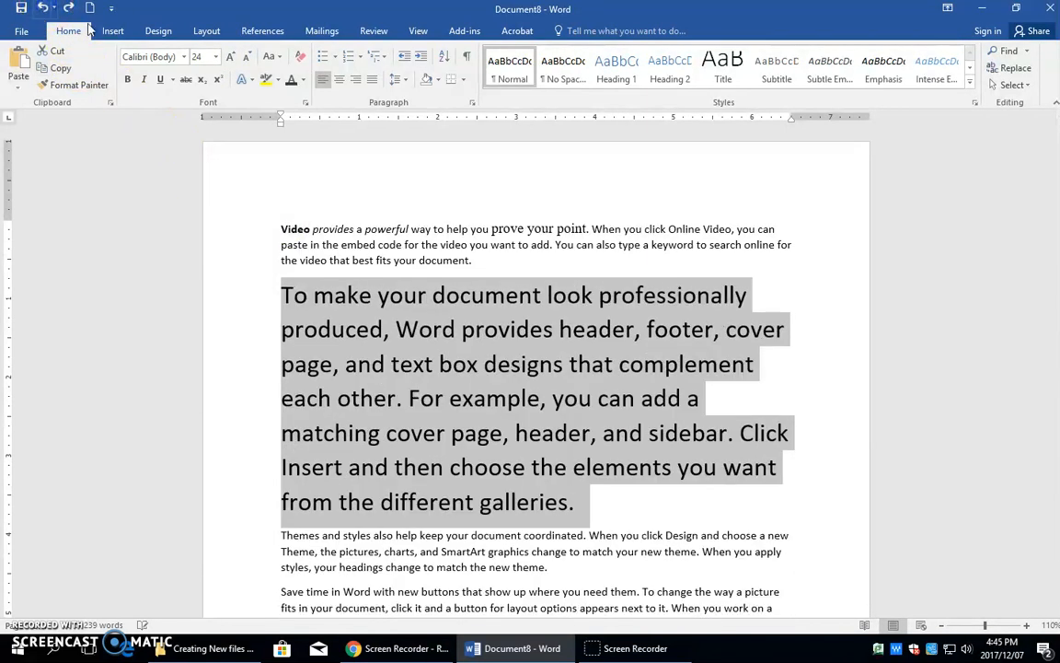
mouse_move(232, 58)
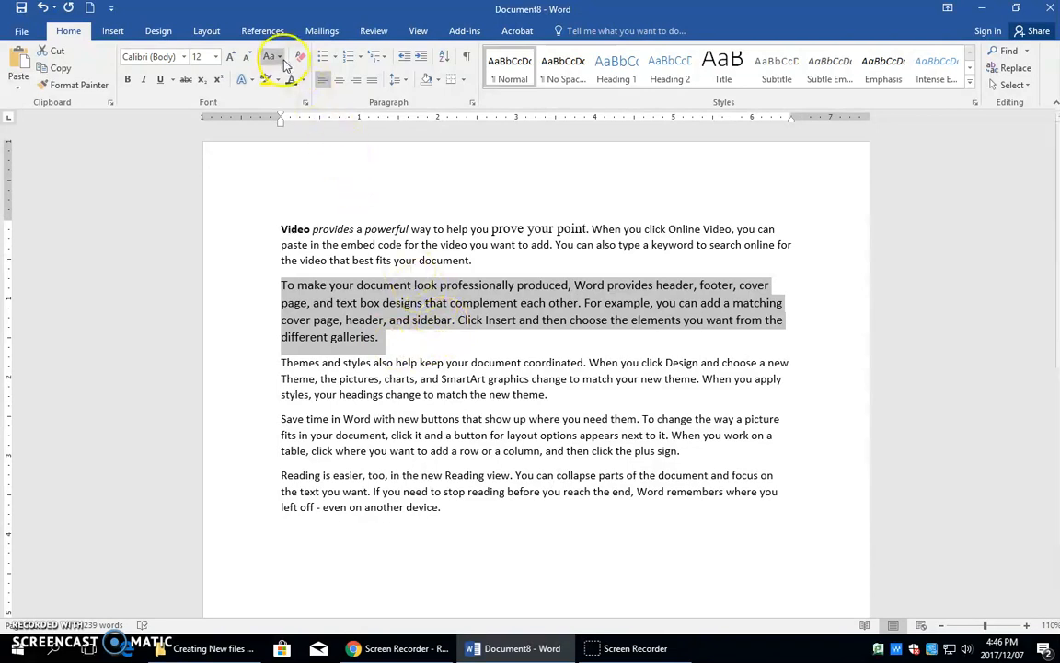
mouse_move(268, 56)
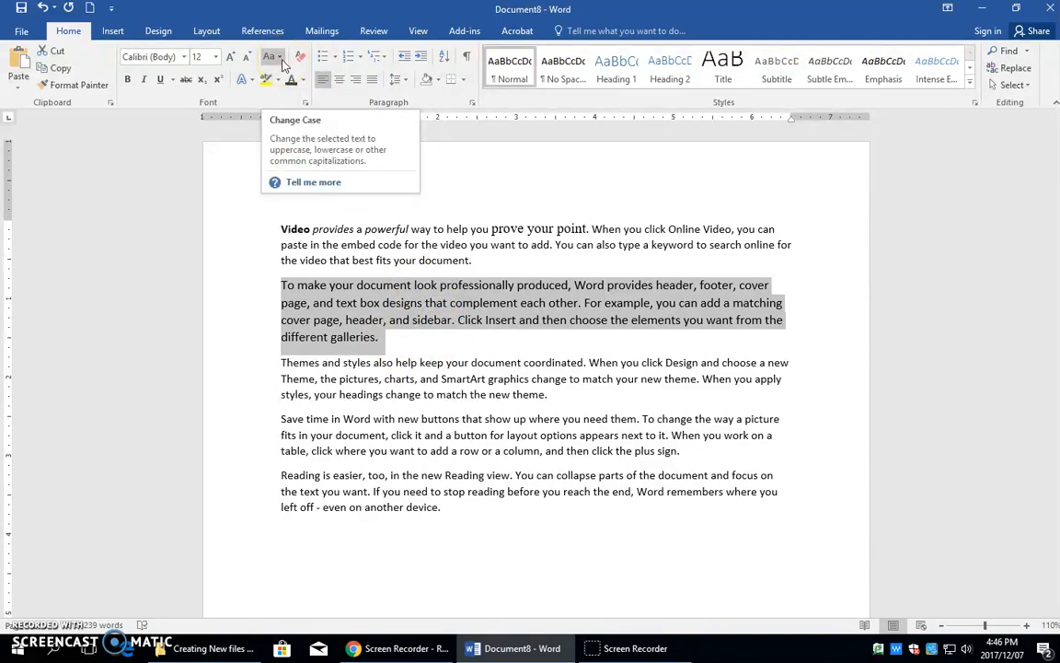
Try UPPERCASE and then Sentence case on the second paragraph via Change Case
left_click(273, 55)
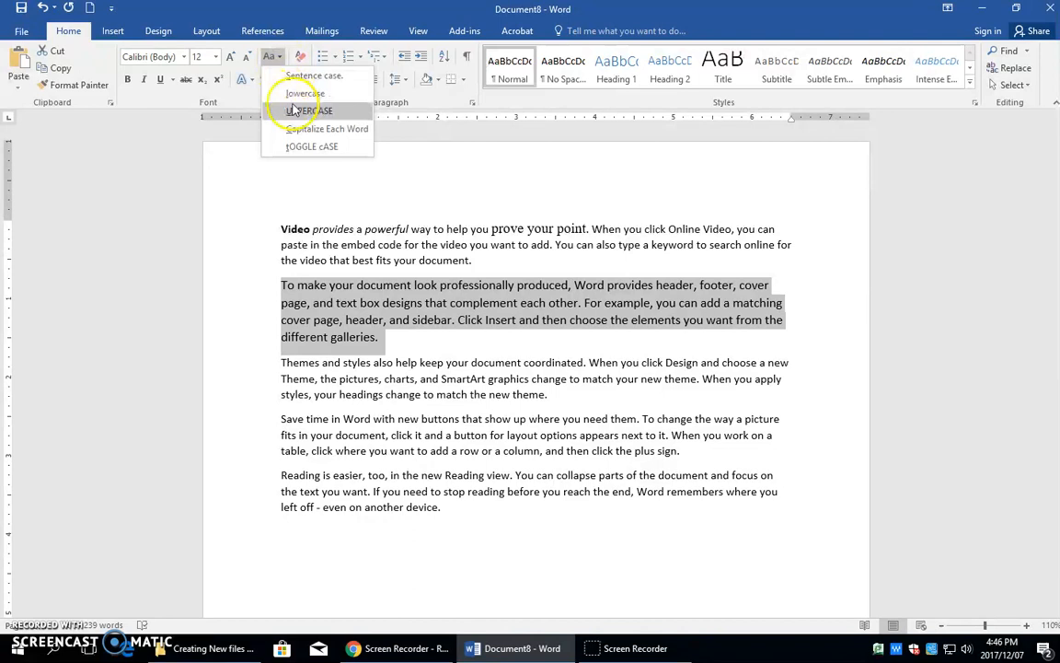
left_click(309, 110)
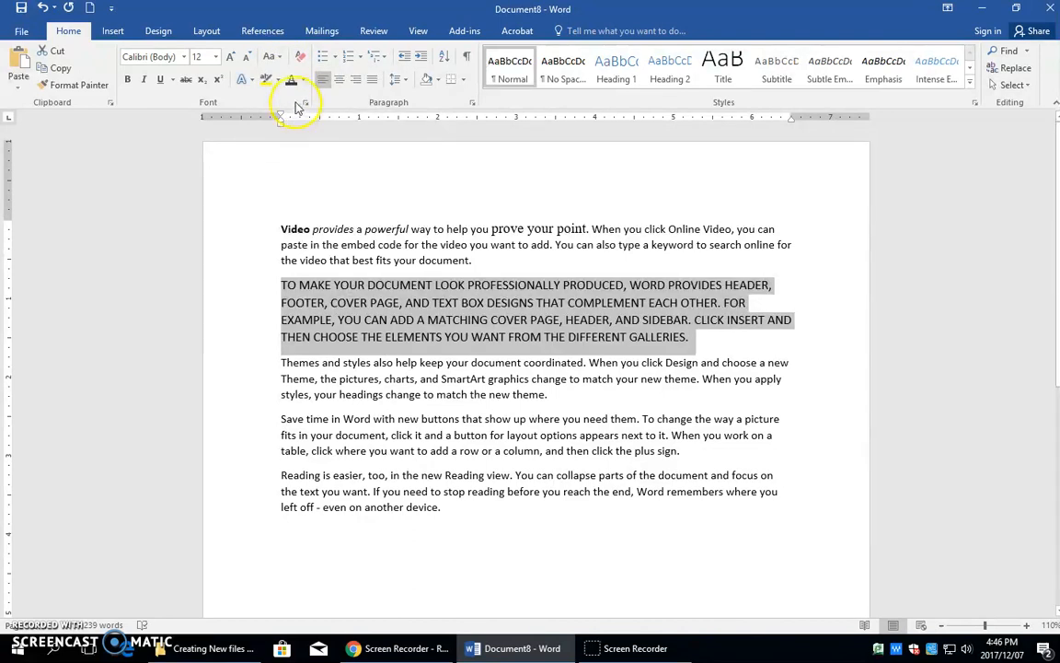
left_click(269, 55)
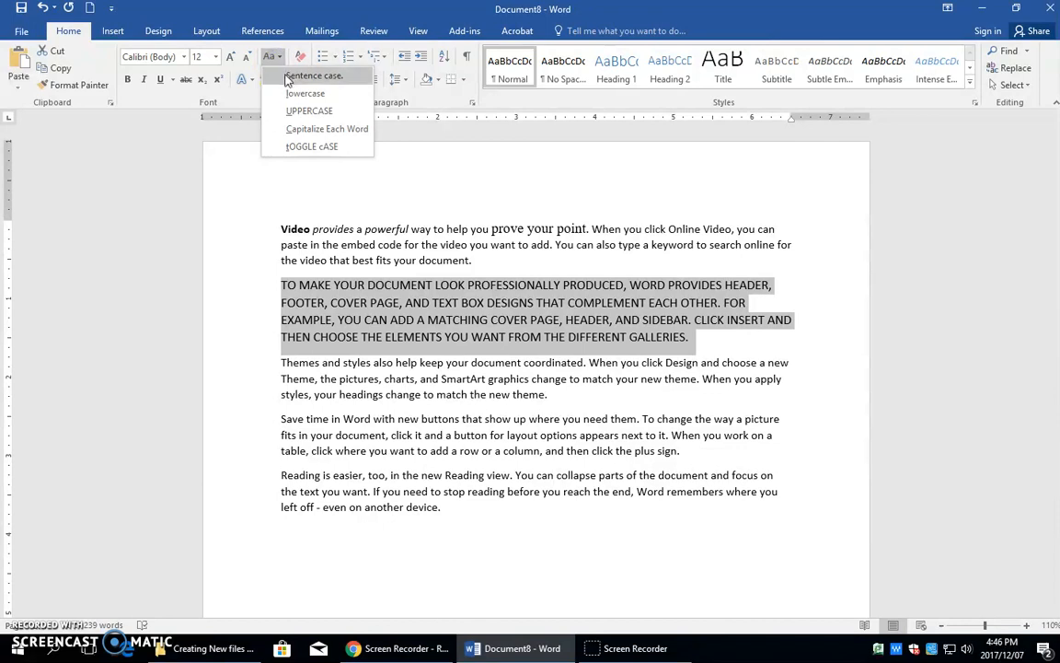
left_click(312, 76)
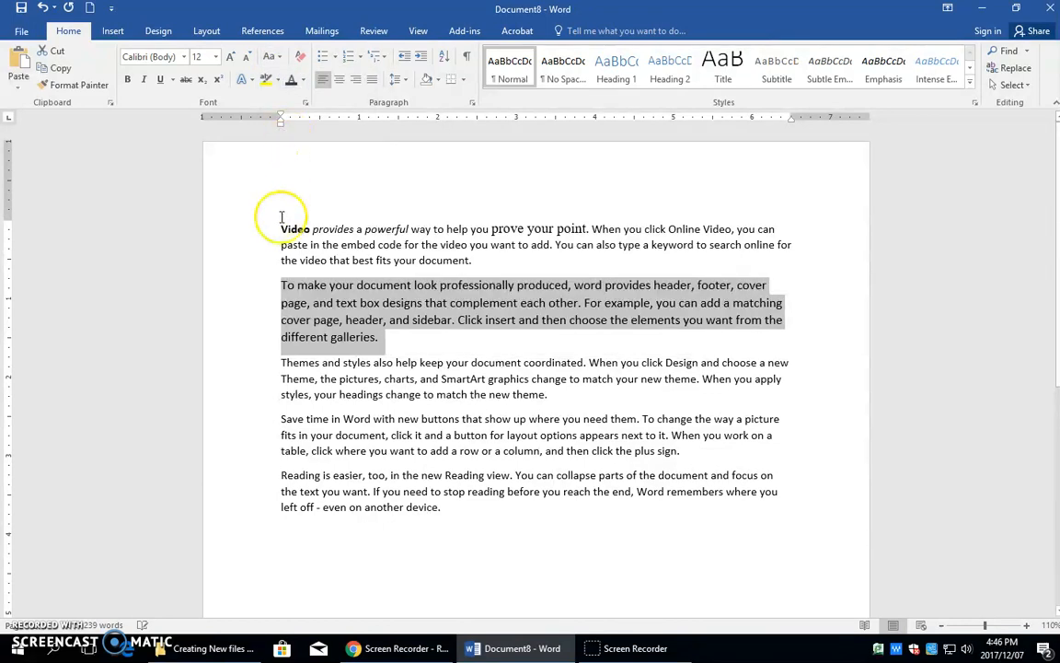
mouse_move(585, 302)
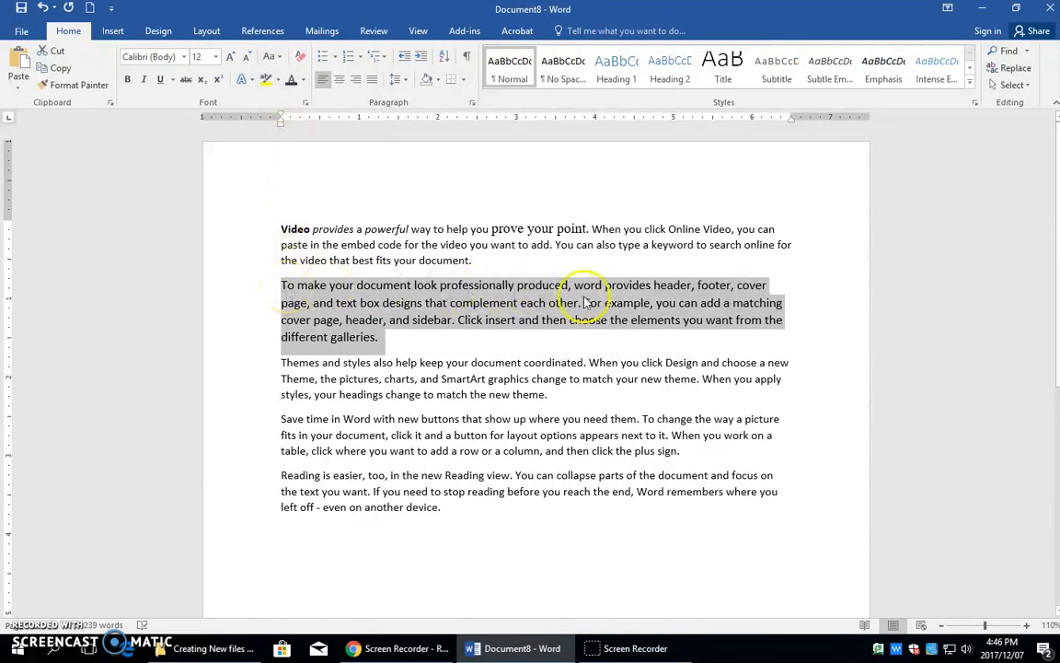
mouse_move(460, 332)
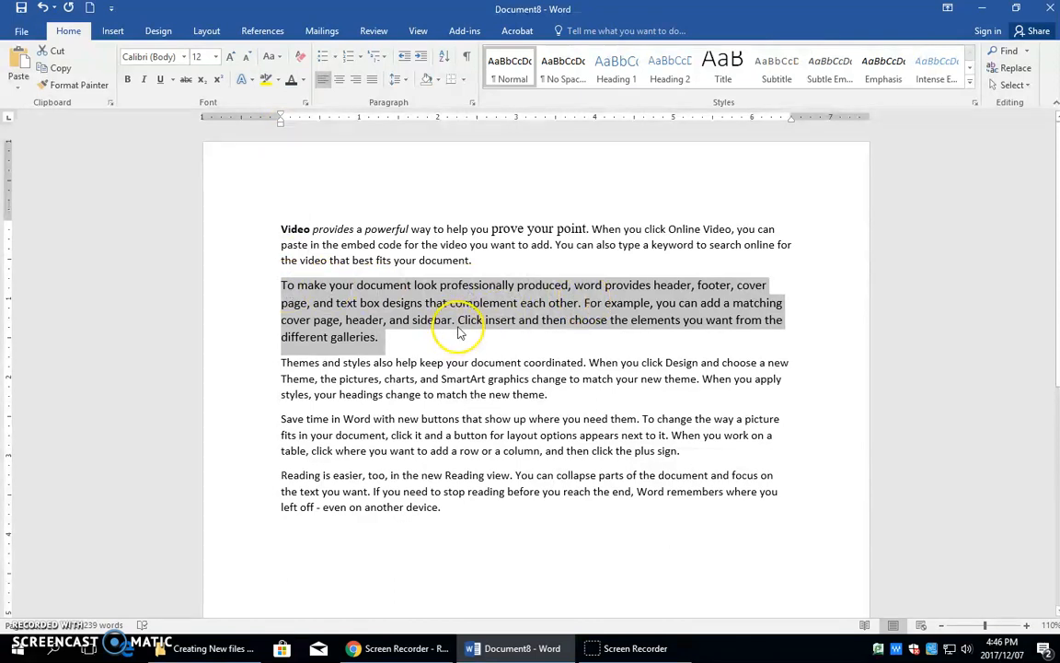
Try tOGGLE cASE, undo it, then apply Capitalize Each Word and deselect
left_click(273, 55)
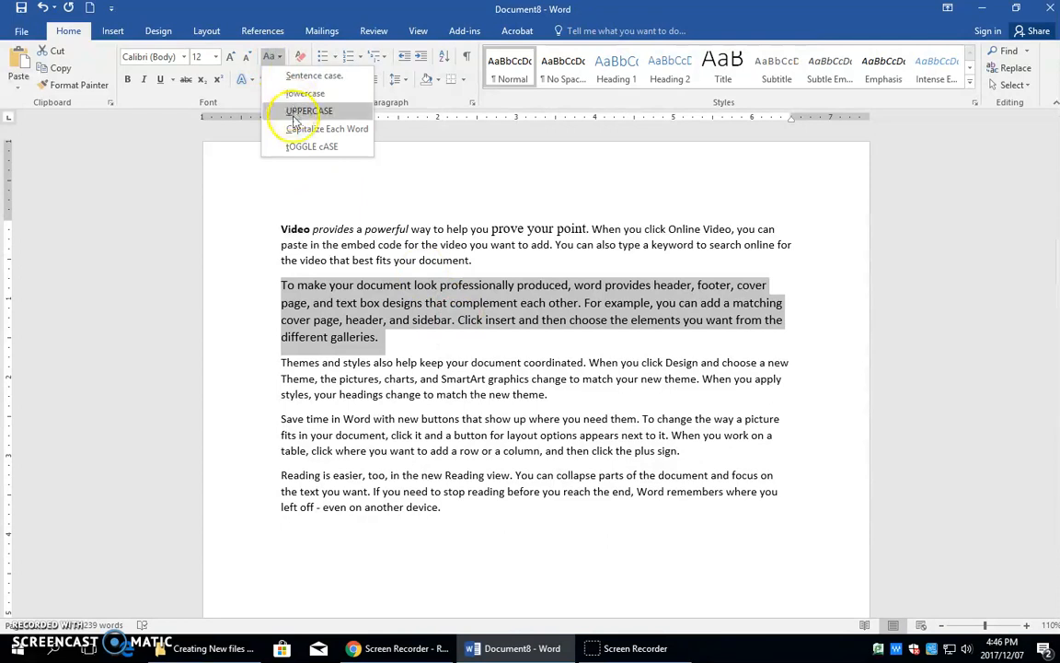
mouse_move(311, 147)
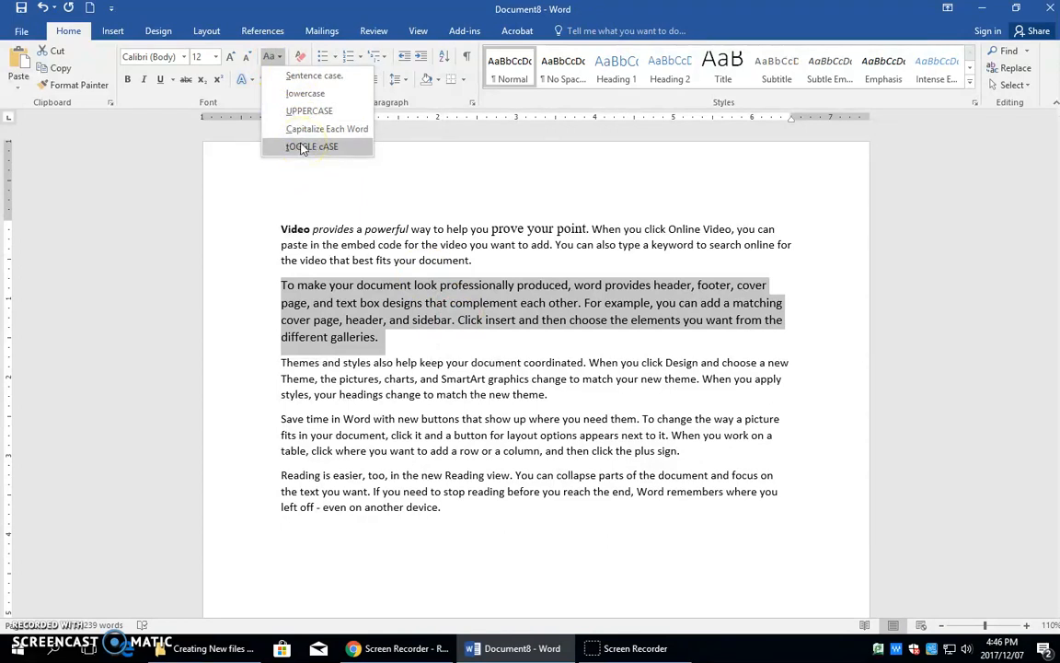
left_click(310, 110)
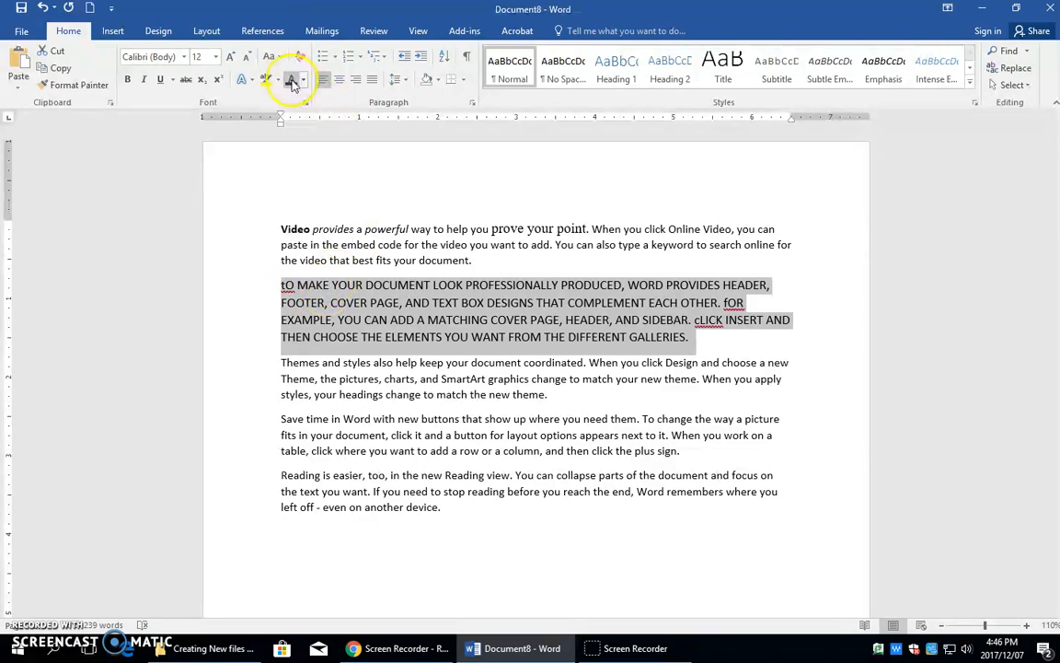
left_click(267, 55)
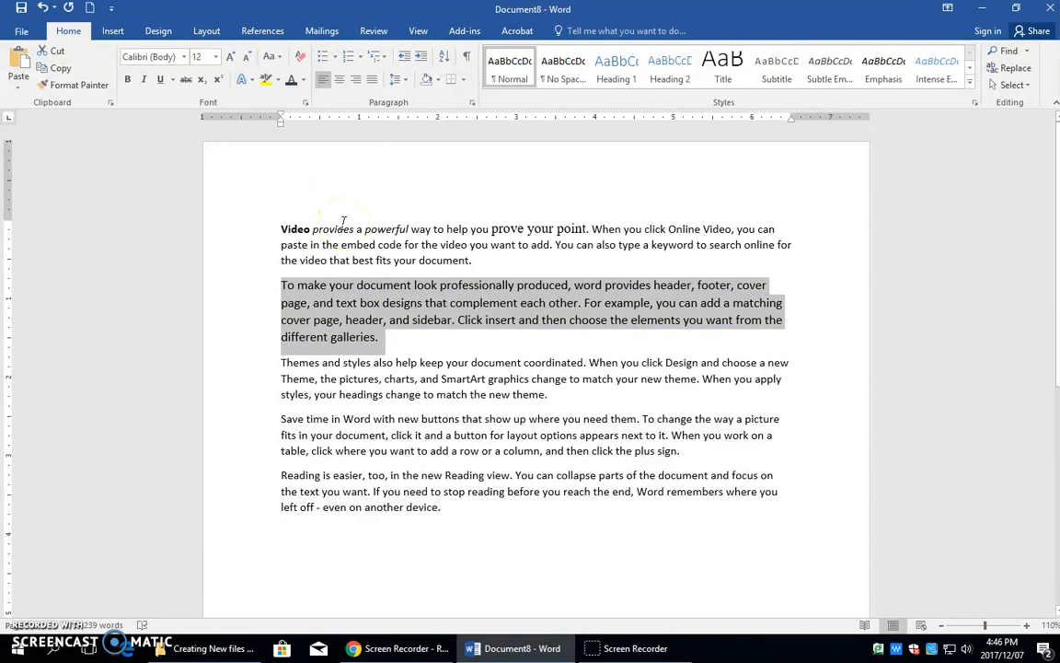
left_click(273, 57)
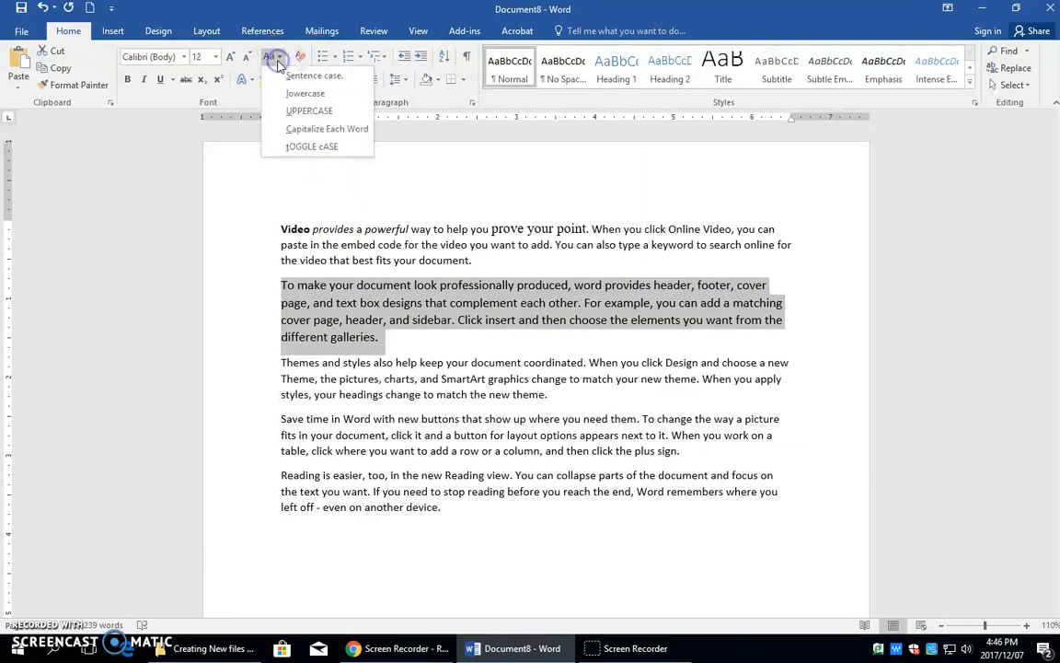
mouse_move(327, 128)
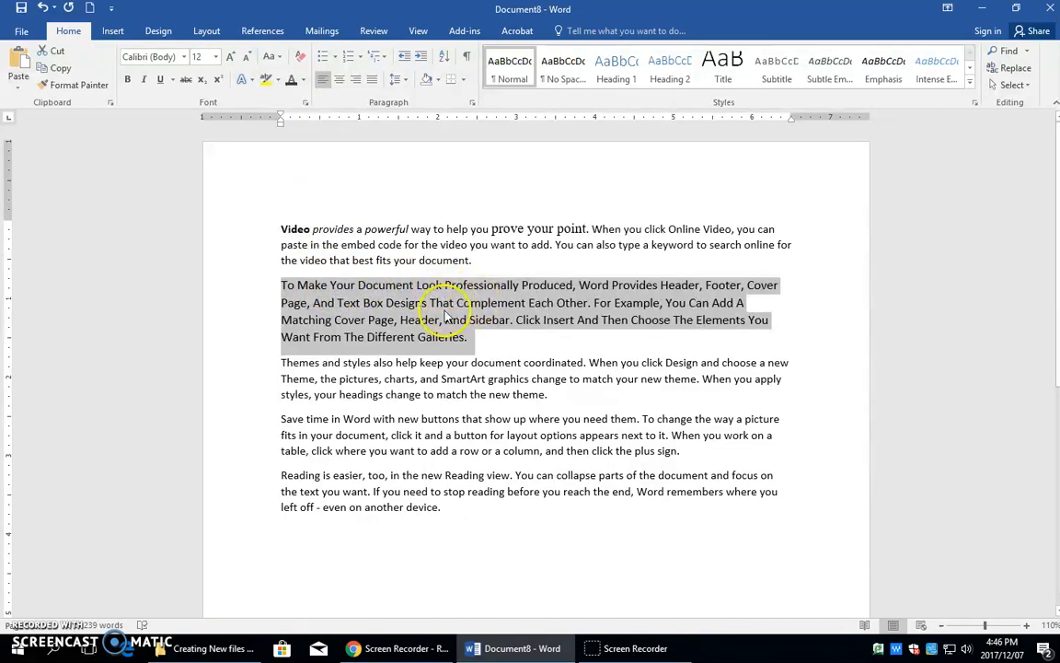
left_click(433, 302)
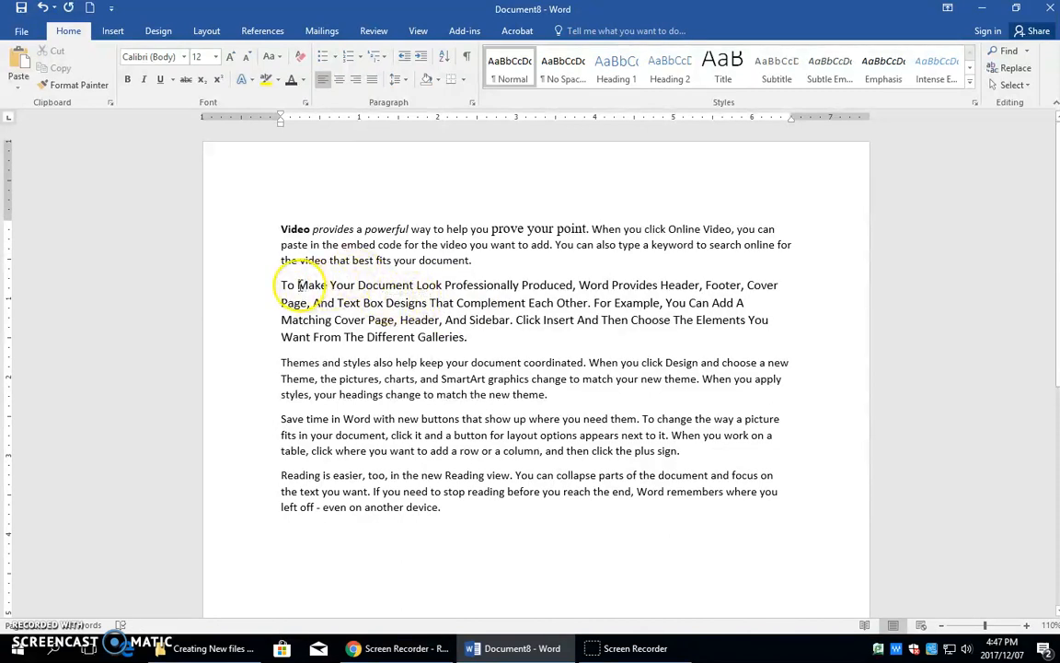
Strike through the words 'Make Your Document' in the second paragraph
left_click_drag(298, 283, 372, 284)
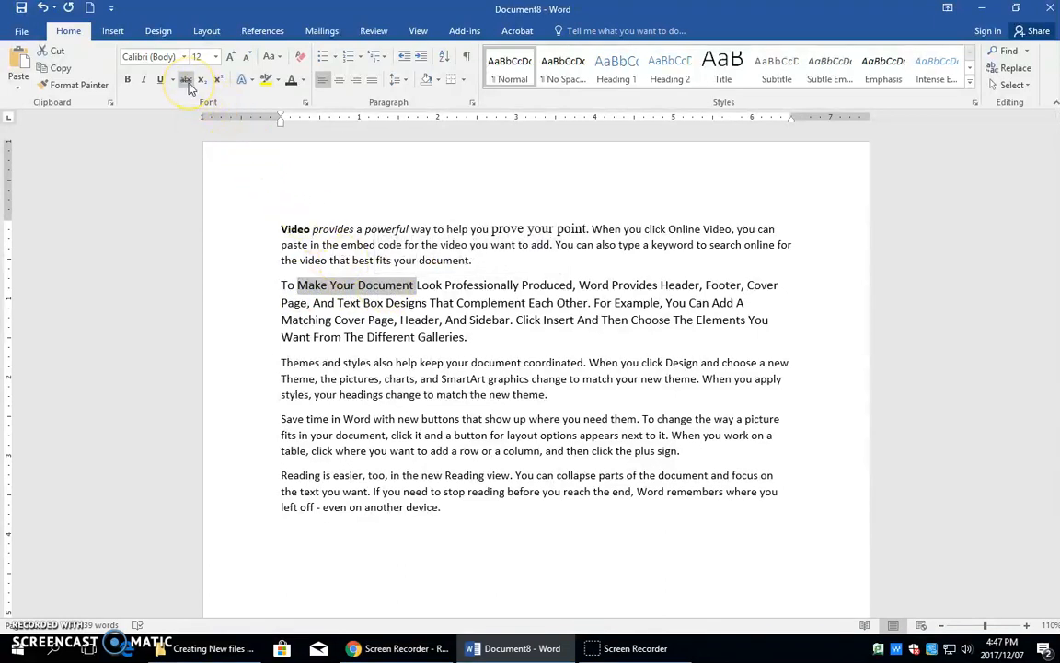
mouse_move(184, 79)
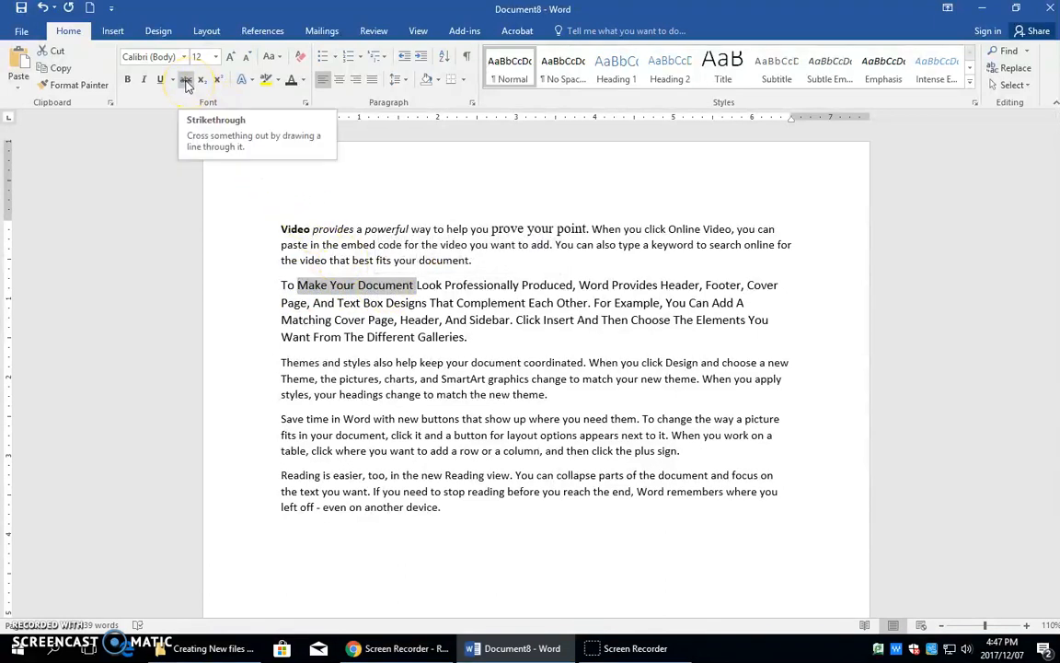
left_click(184, 79)
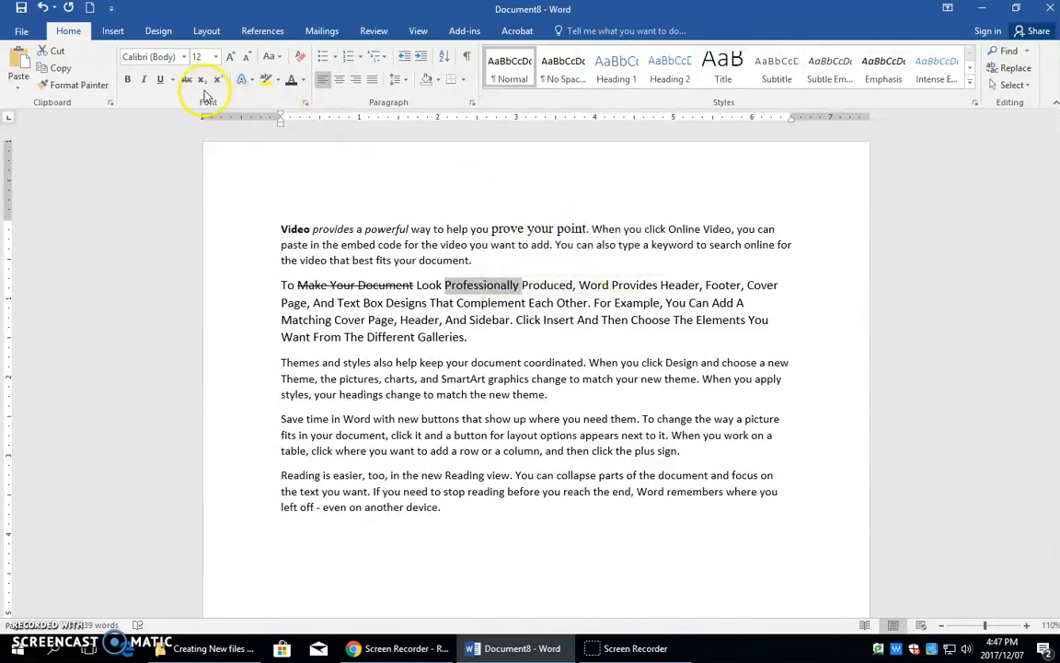
mouse_move(203, 79)
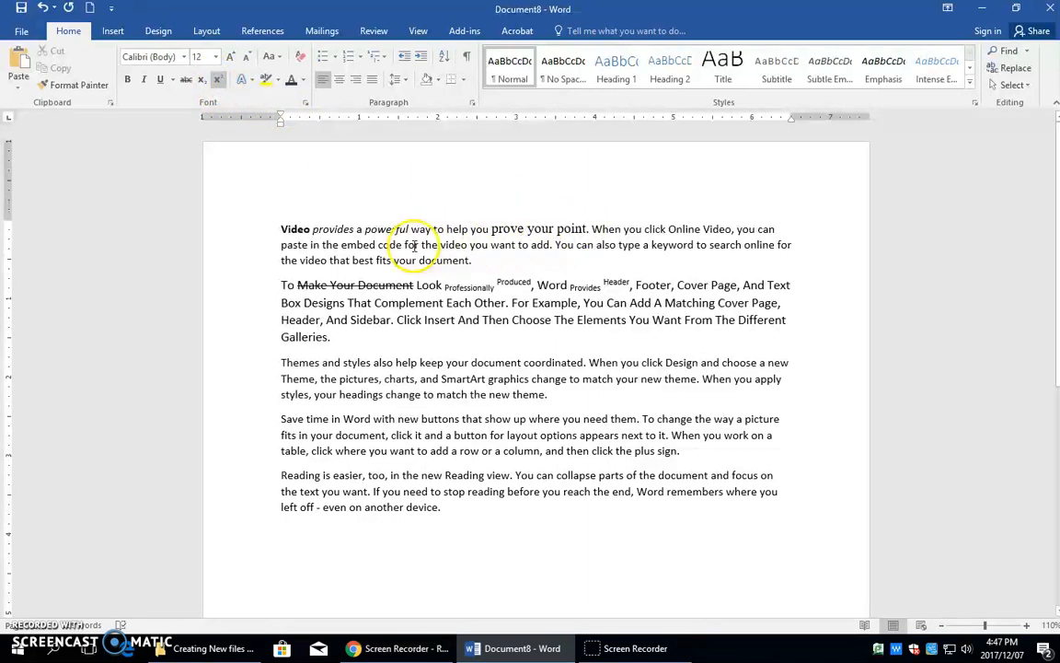
Highlight 'the embed code for the video' in yellow
left_click_drag(324, 243, 471, 243)
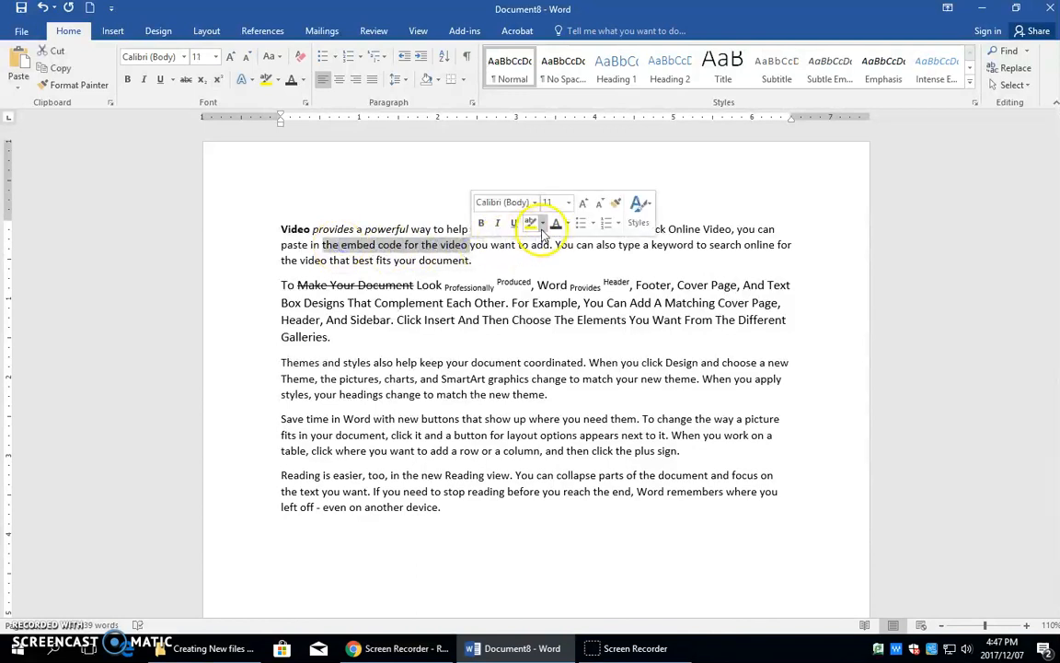
left_click(531, 223)
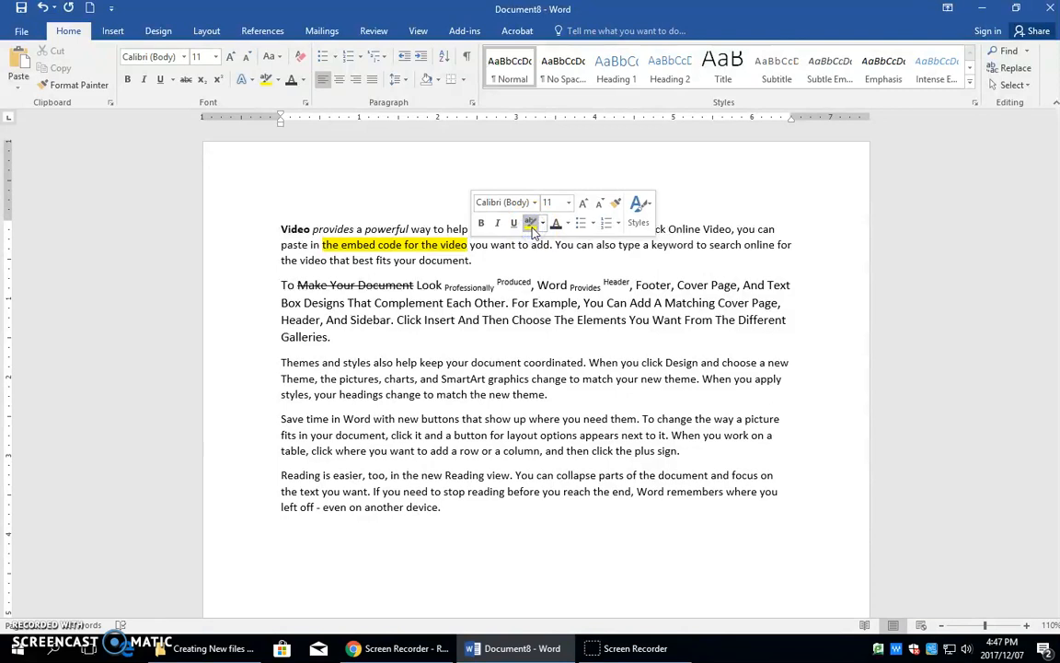
left_click(530, 221)
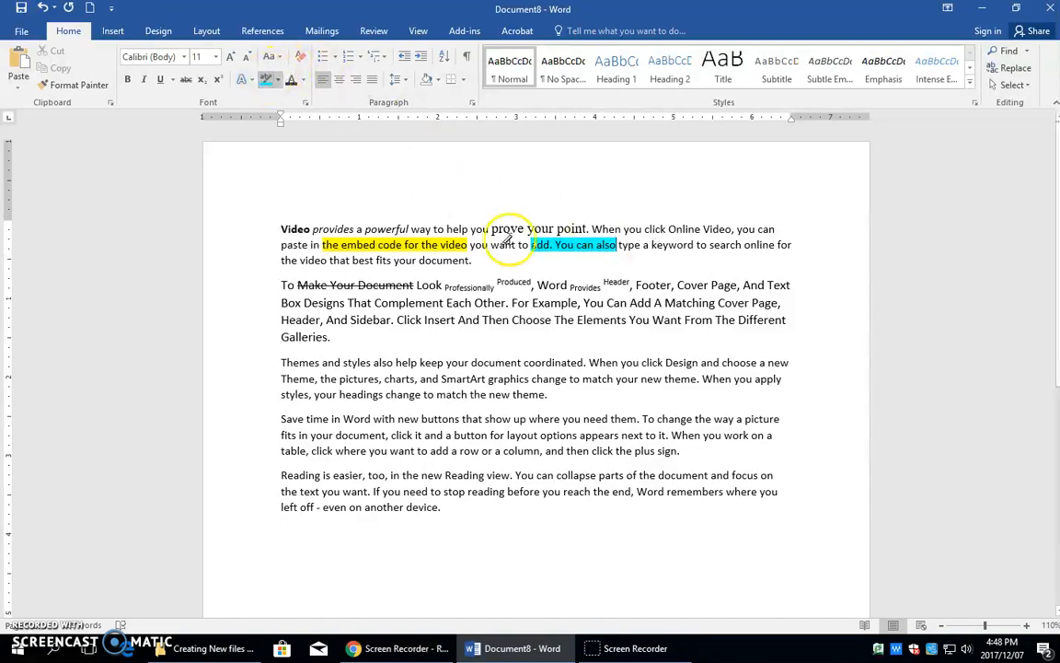
Highlight 'Complement Each Other' in turquoise and bring up highlight colours for 'Then'
left_click_drag(375, 302, 578, 302)
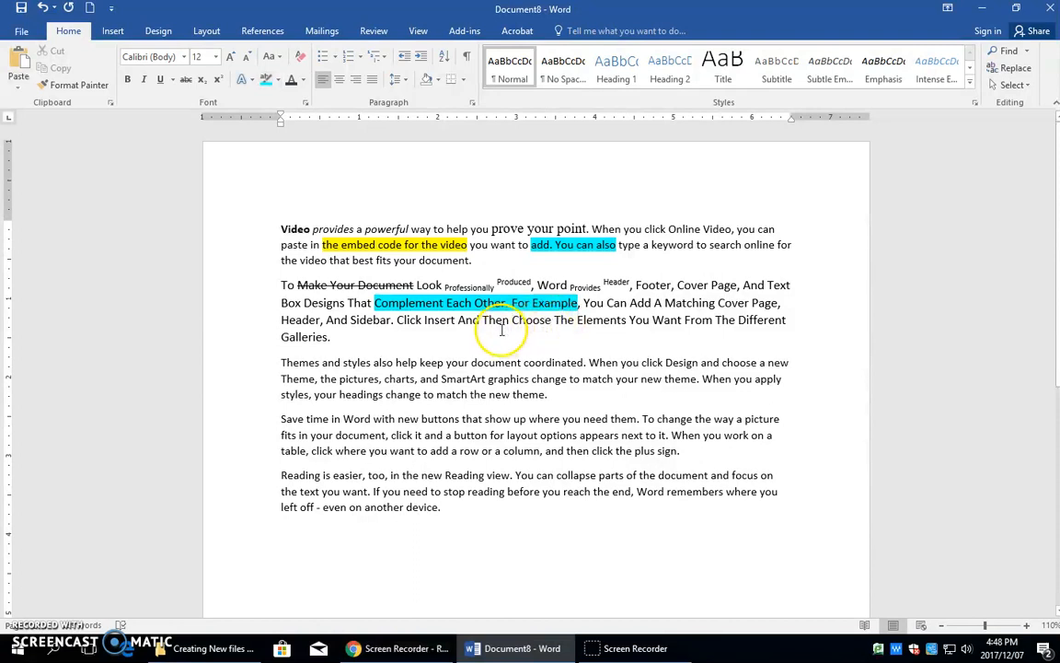
double_click(497, 321)
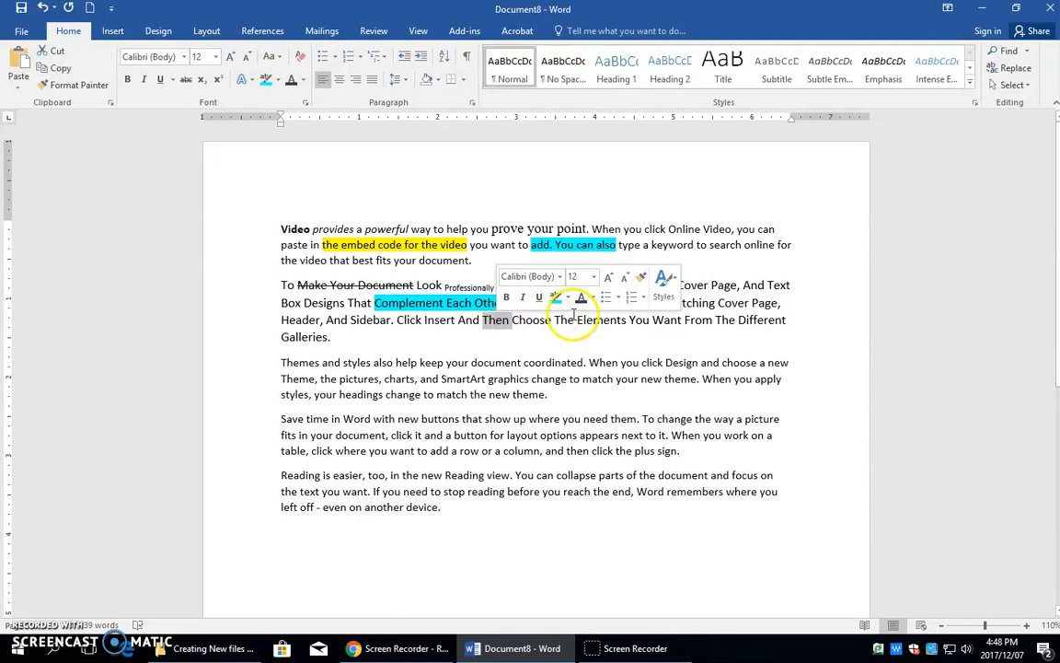
left_click(565, 297)
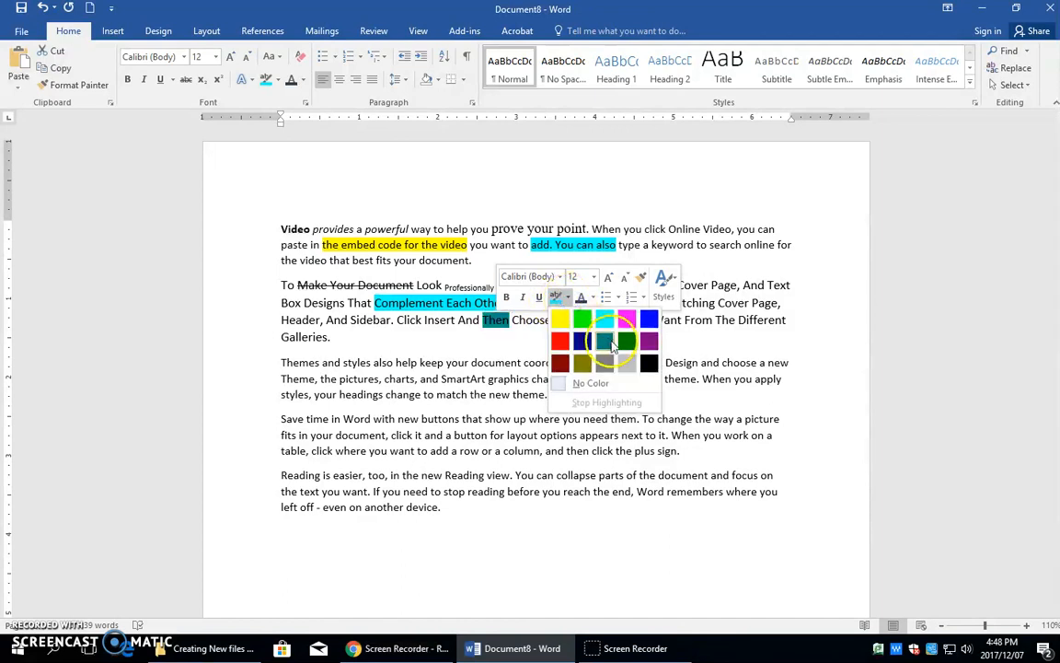